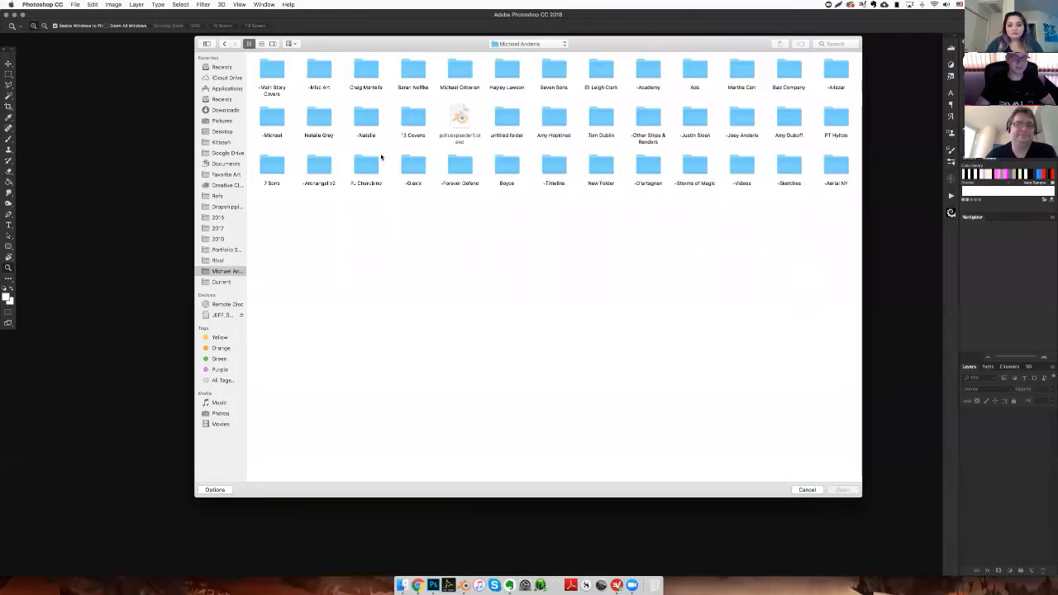
Browse into the author's folder and select the Labyrinth cover PSD
{"action": "left_click", "coordinate": [601, 73]}
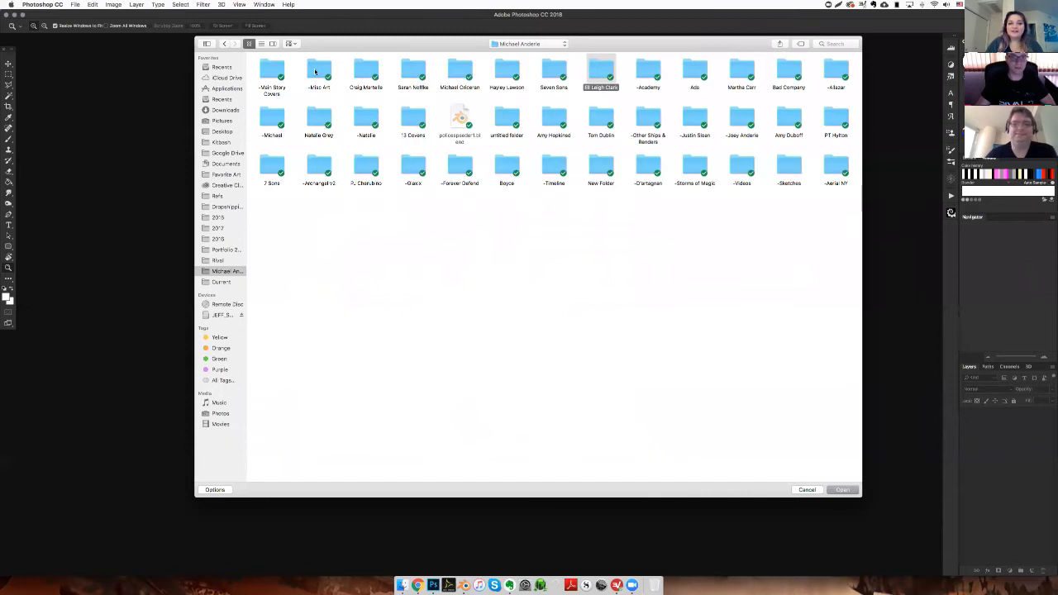
{"action": "double_click", "coordinate": [602, 70]}
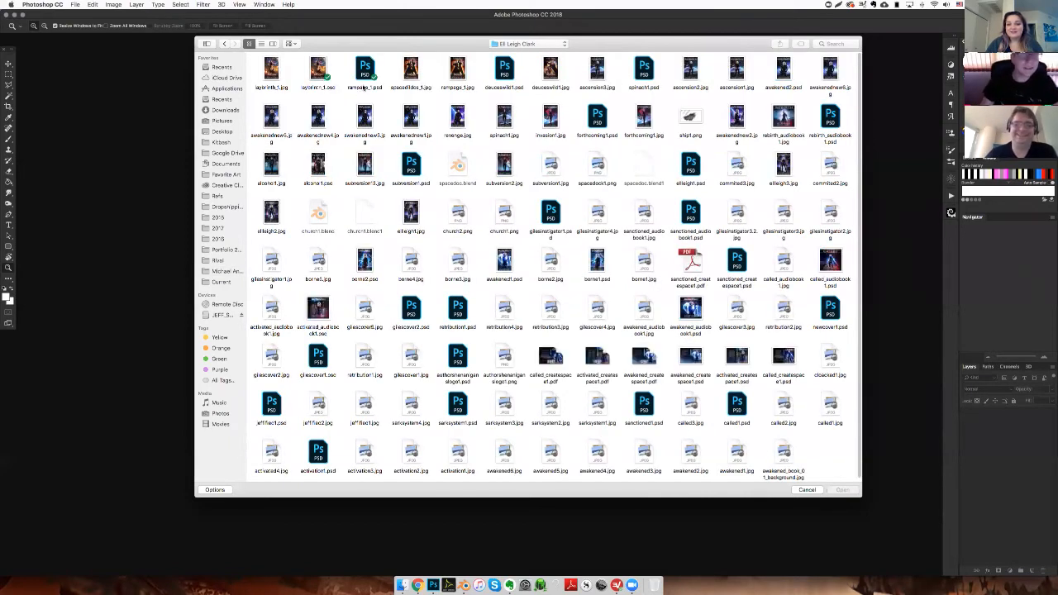
{"action": "left_click", "coordinate": [324, 69]}
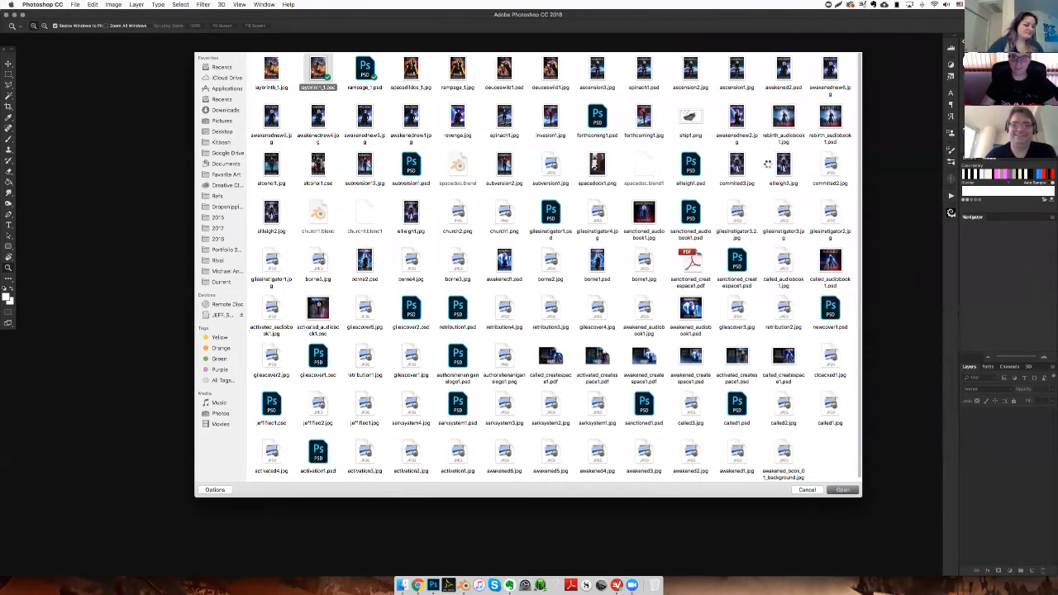
Open the RANGER Deuces Wild 03 Labyrinth cover and let it load
{"action": "left_click", "coordinate": [843, 490]}
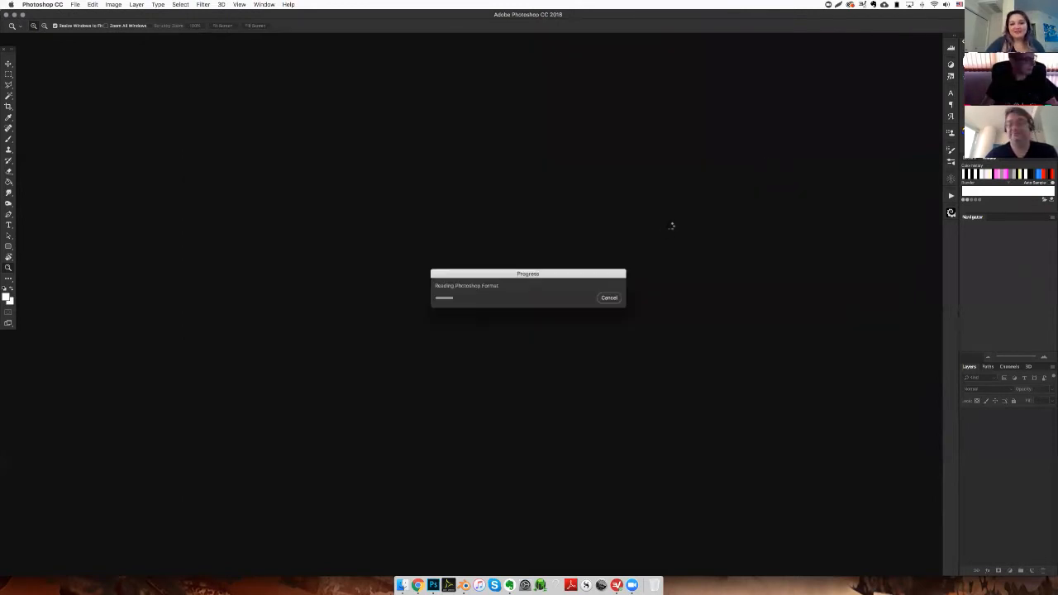
{"action": "mouse_move", "coordinate": [580, 281]}
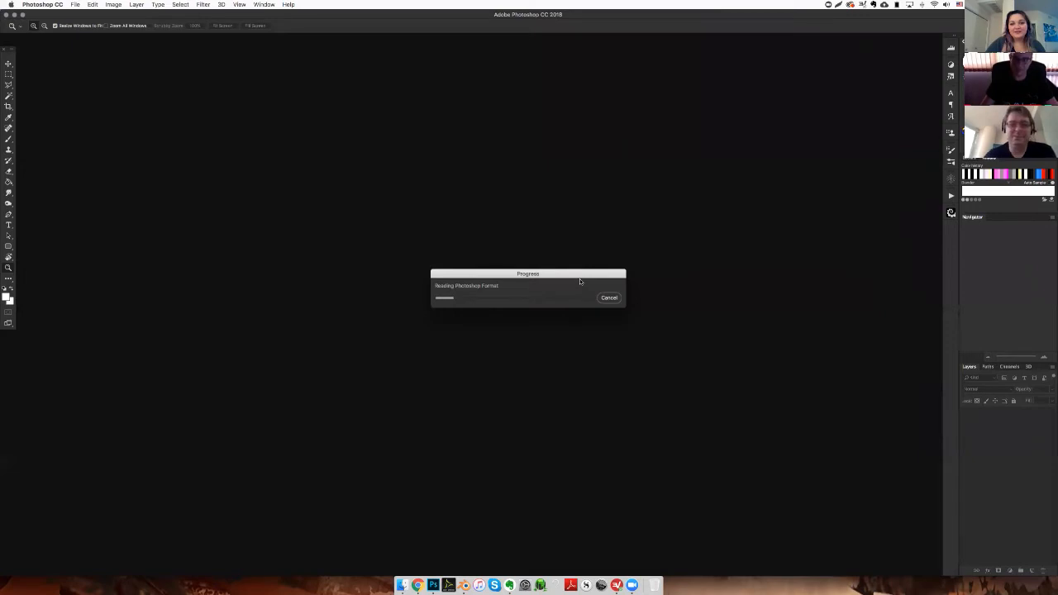
{"action": "mouse_move", "coordinate": [585, 281]}
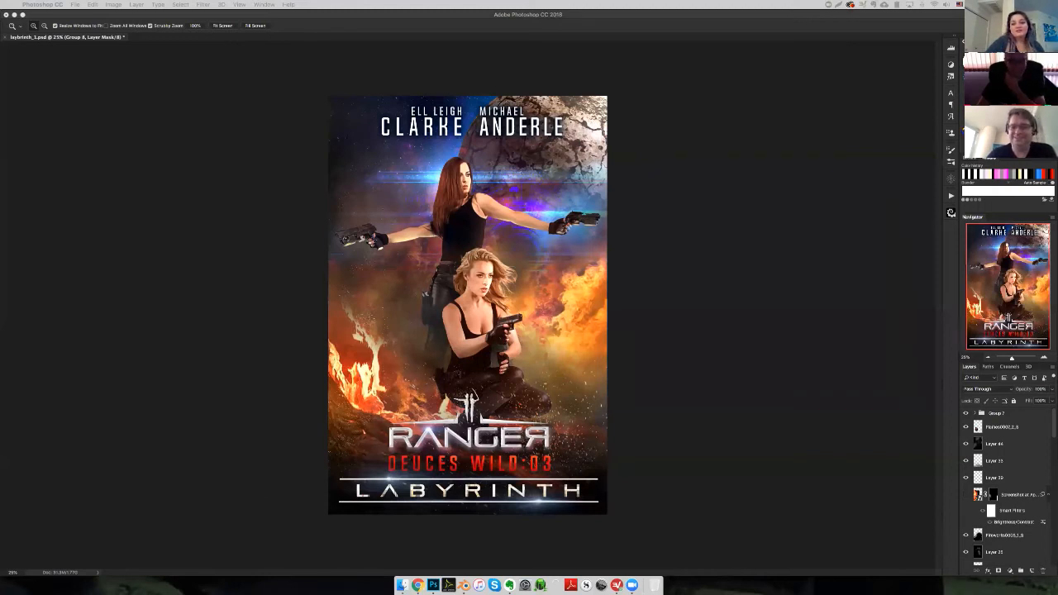
Select the old photo layer in the Layers panel for removal
{"action": "left_click", "coordinate": [1002, 427]}
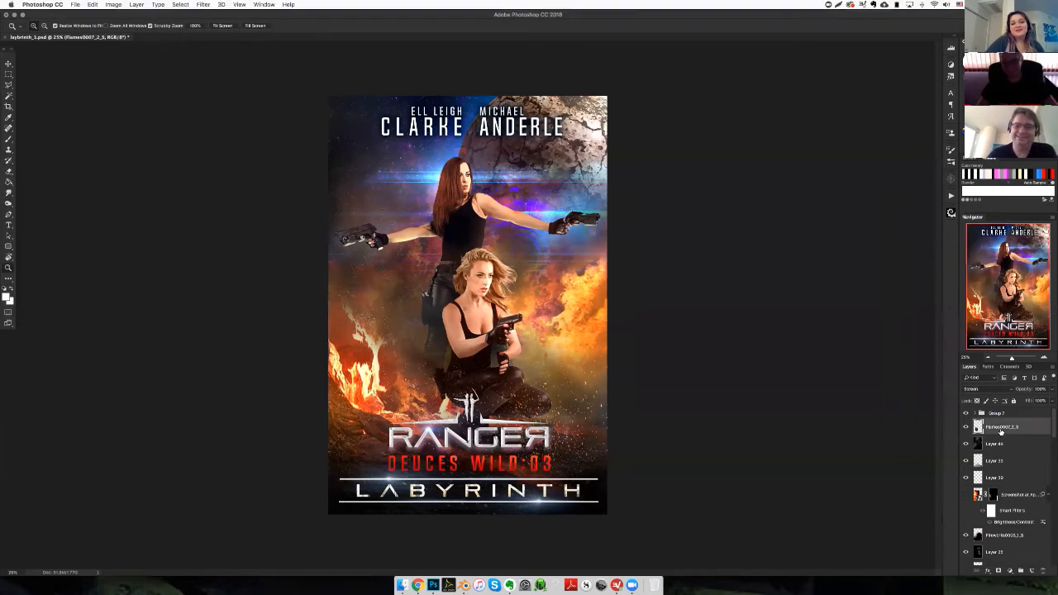
{"action": "scroll", "scroll_direction": "down", "scroll_amount": 3}
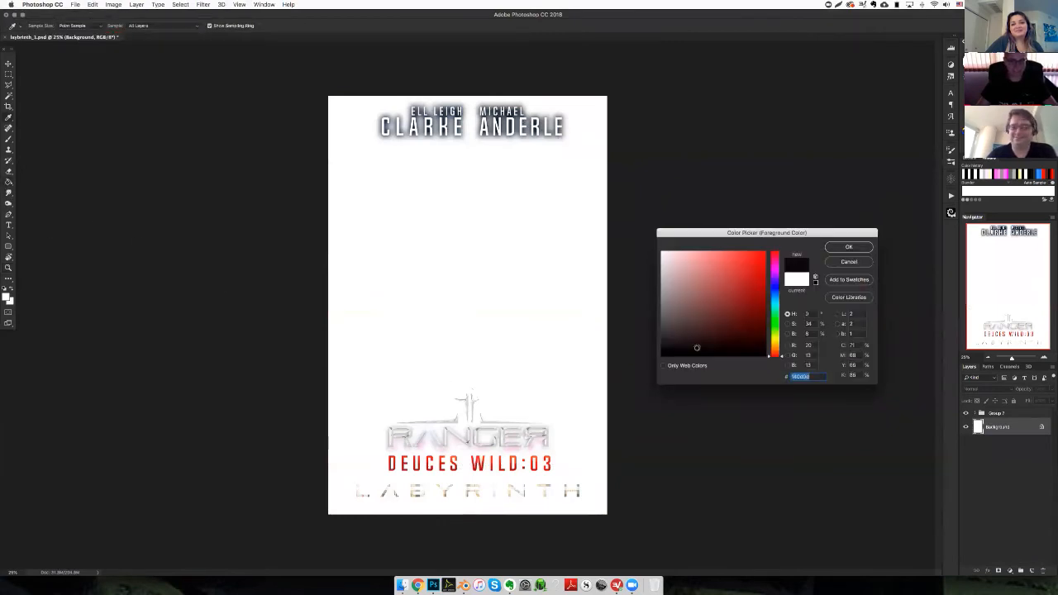
Embed the sword-wielding woman photo and drag the second photo toward the lower left
{"action": "left_click", "coordinate": [848, 247]}
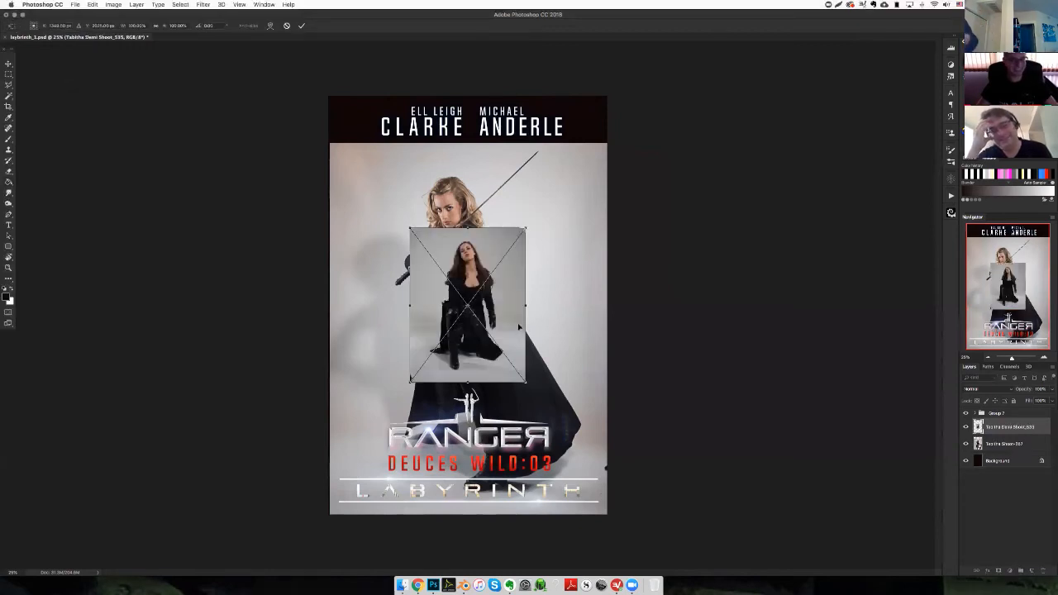
{"action": "left_click_drag", "start_coordinate": [466, 306], "coordinate": [383, 433]}
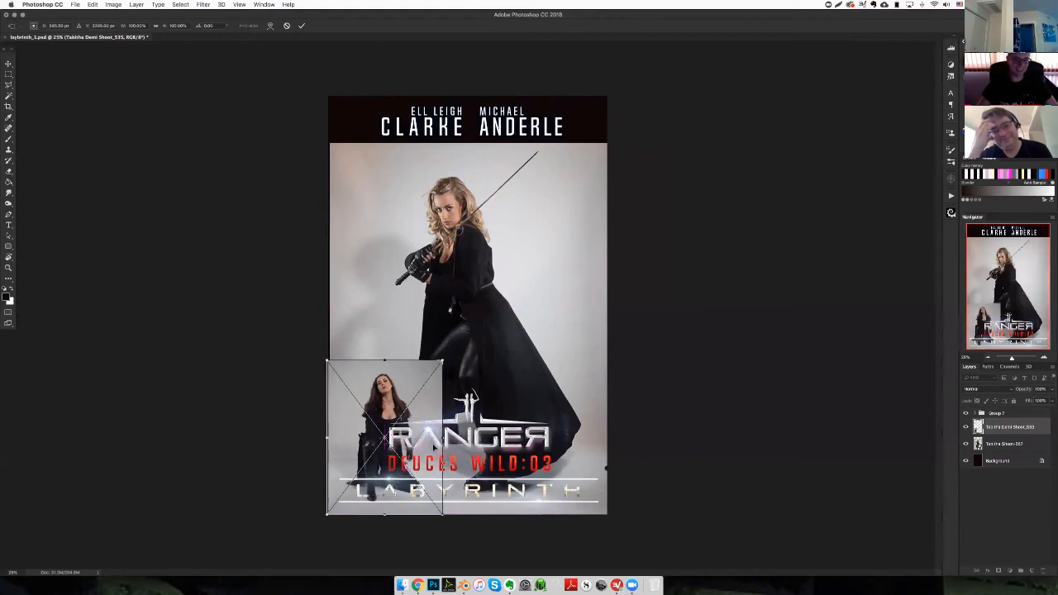